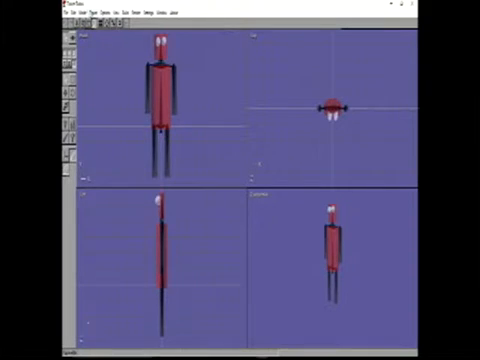
- Create a new sequence named 'Walking' for the red stick figure
{"action": "left_click", "coordinate": [68, 11]}
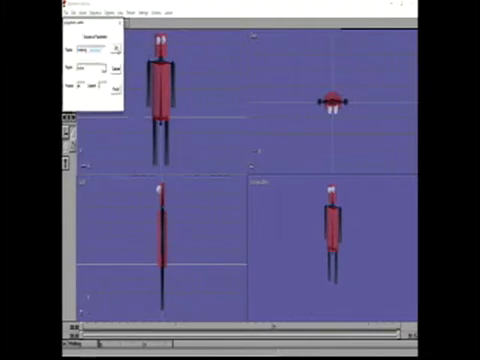
{"action": "left_click", "coordinate": [118, 93]}
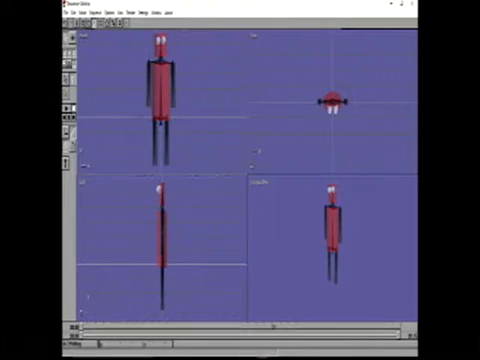